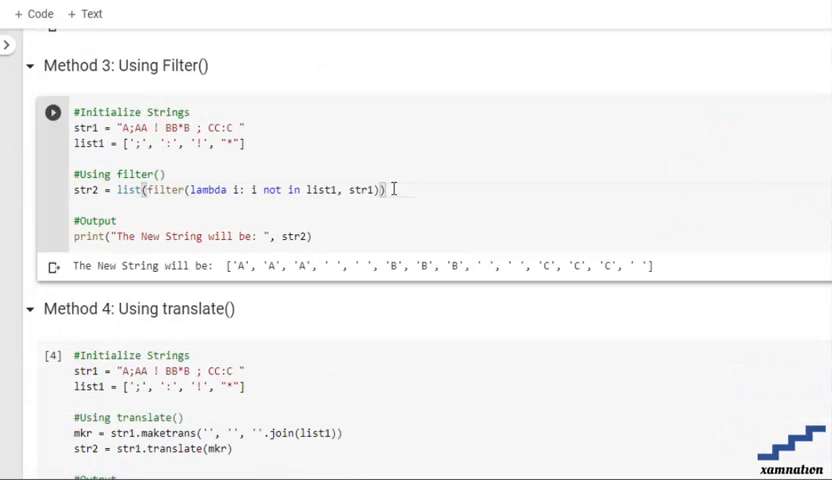
mouse_move(256, 144)
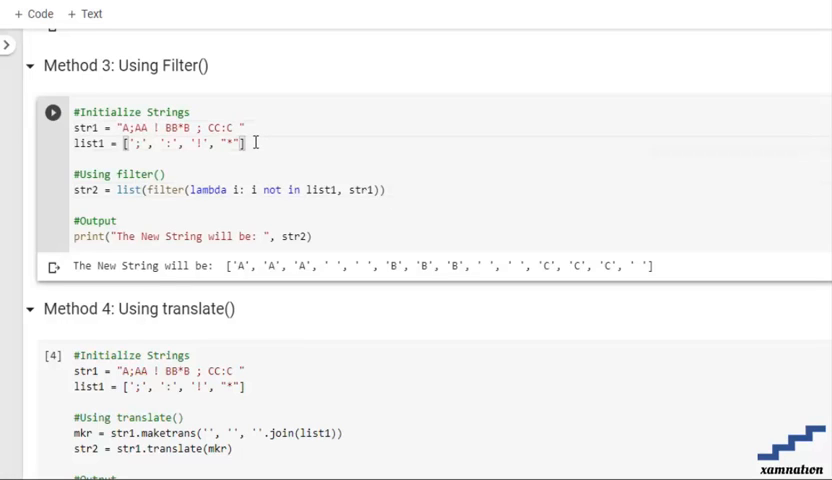
mouse_move(256, 144)
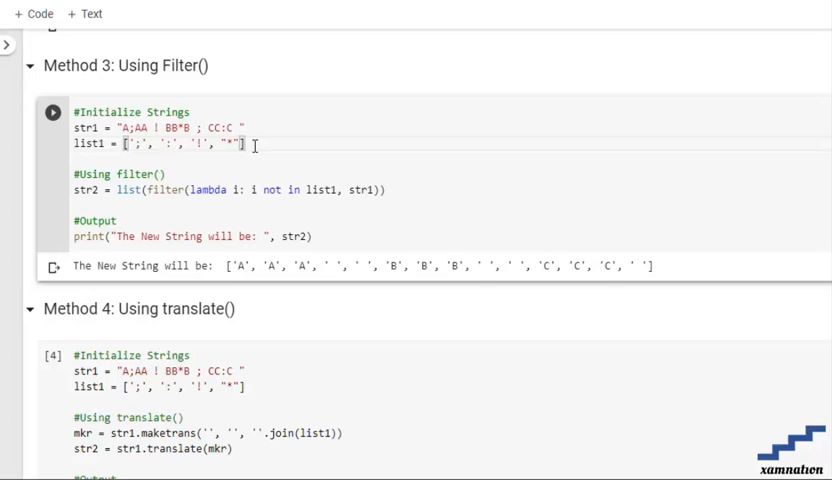
mouse_move(196, 174)
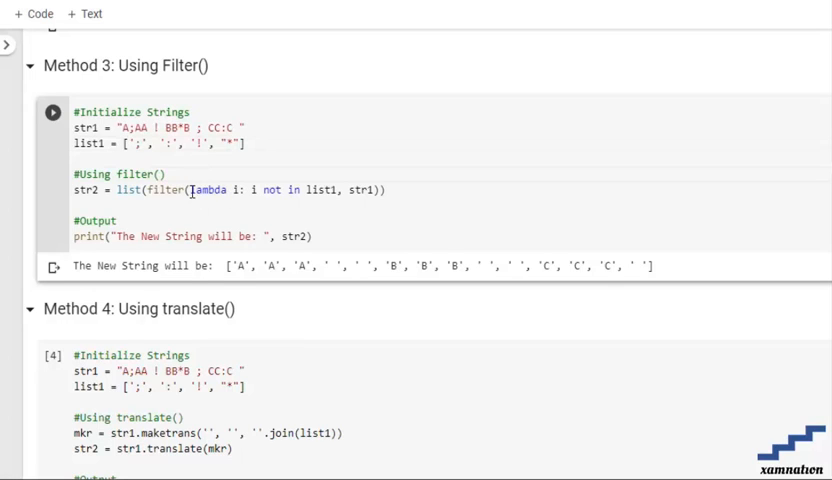
drag(188, 190, 316, 190)
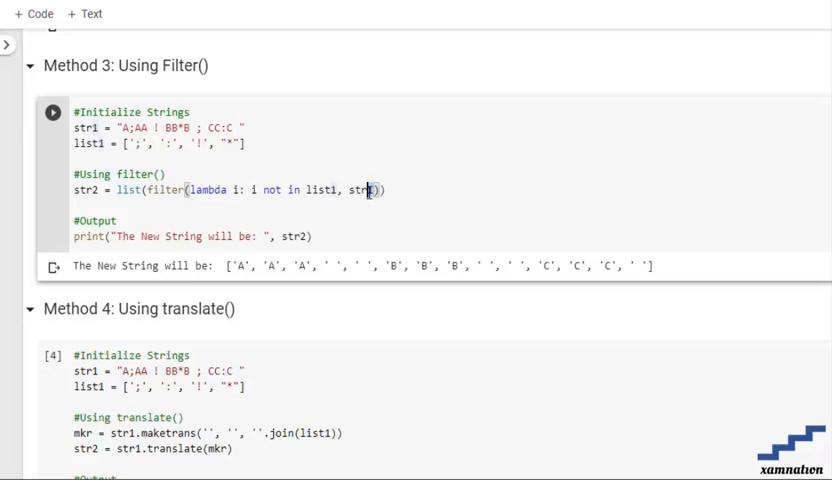
double_click(364, 190)
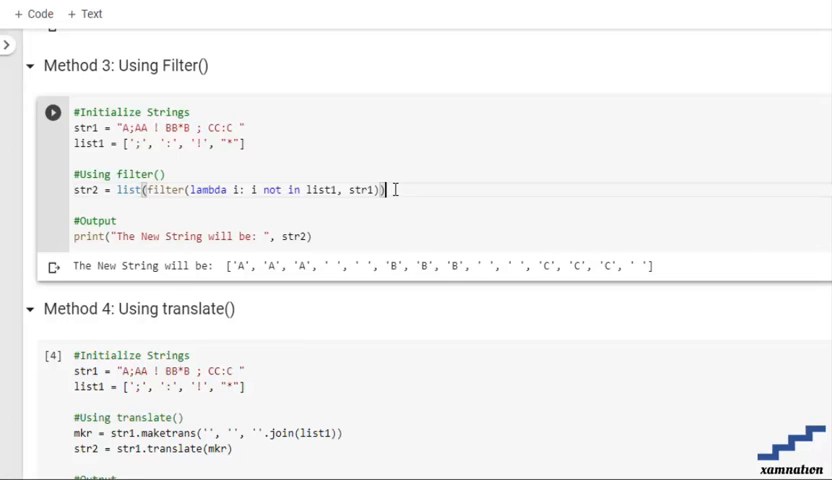
click(324, 188)
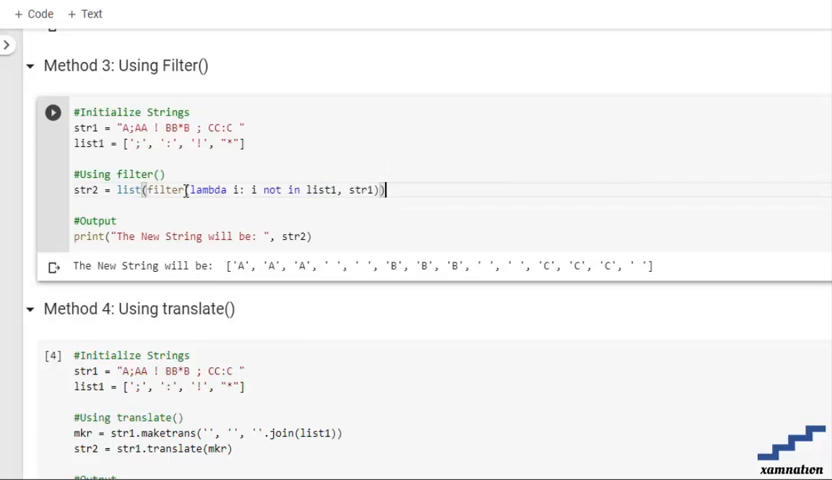
double_click(164, 190)
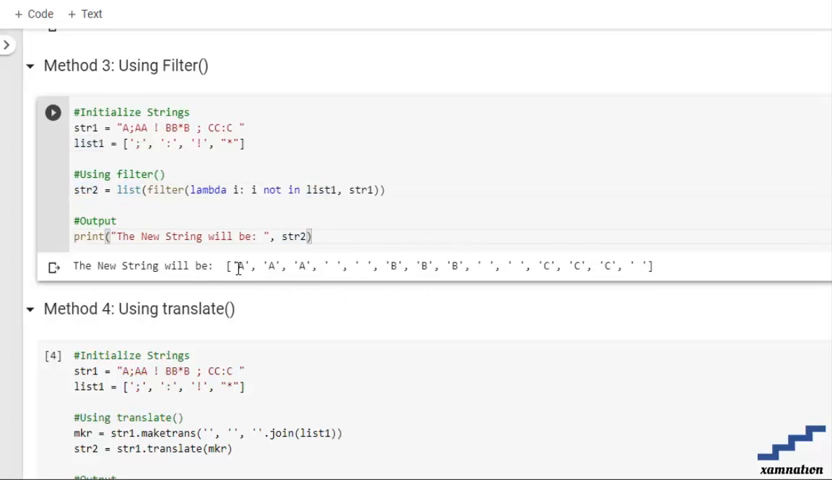
double_click(238, 266)
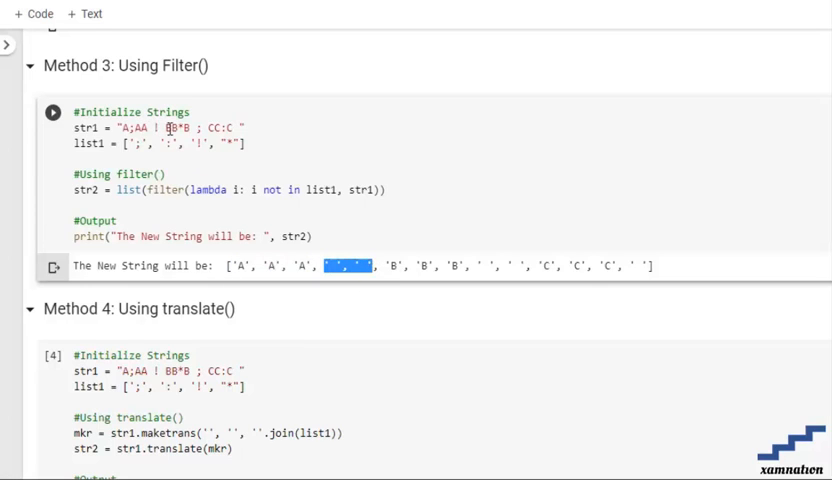
mouse_move(532, 264)
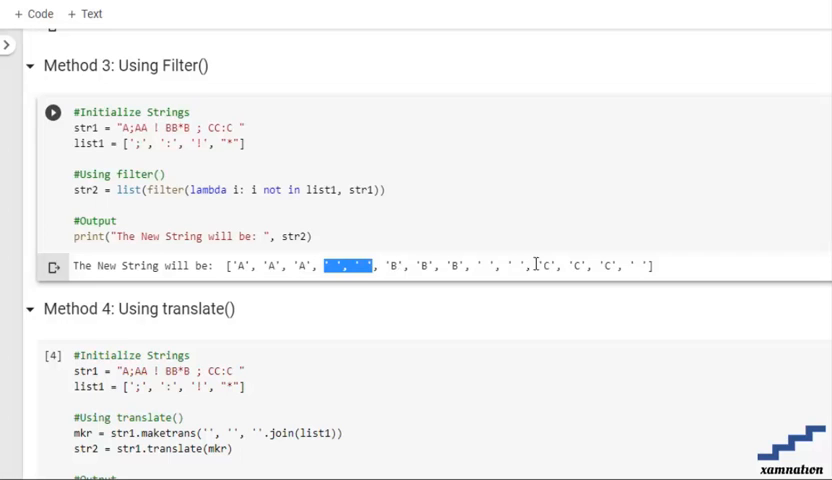